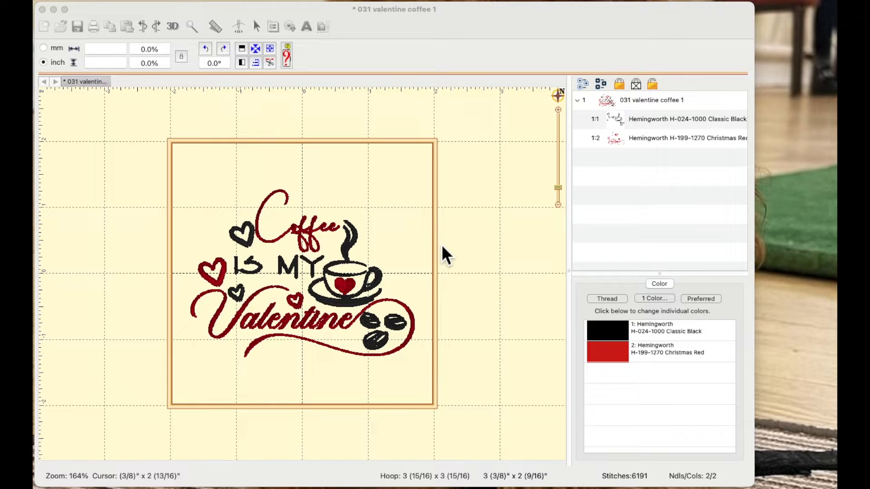
pyautogui.moveTo(478, 199)
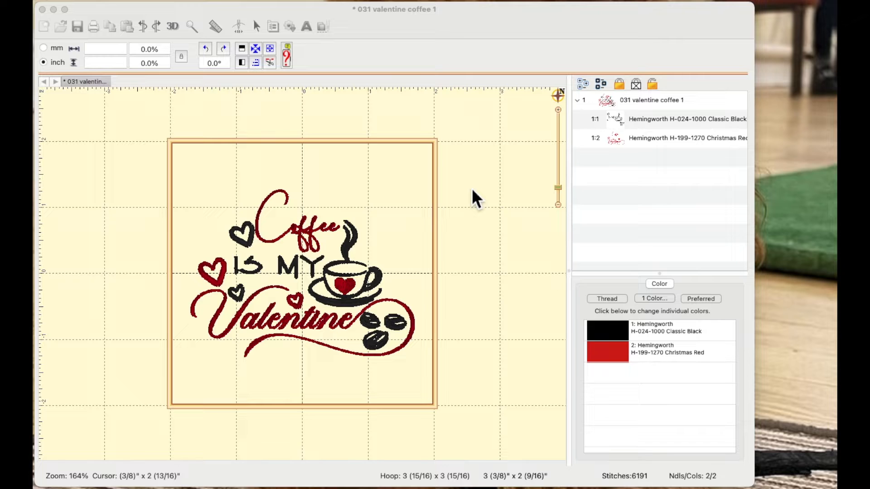
pyautogui.moveTo(345, 277)
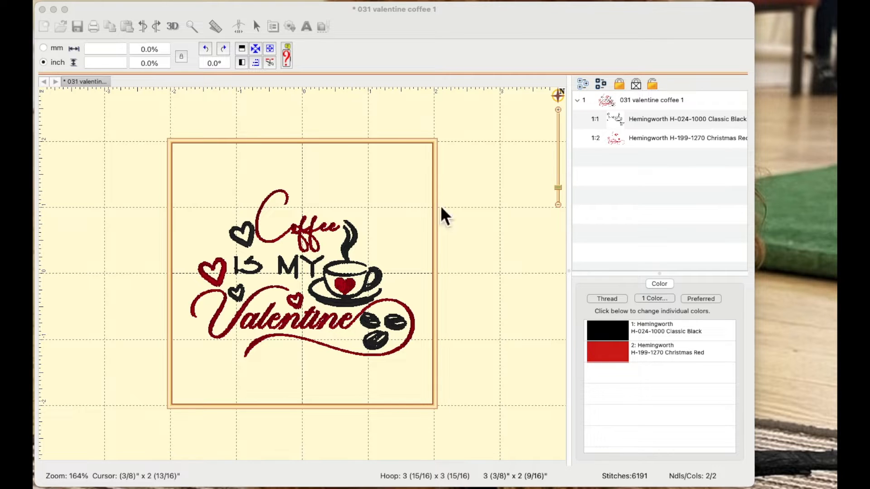
pyautogui.moveTo(484, 88)
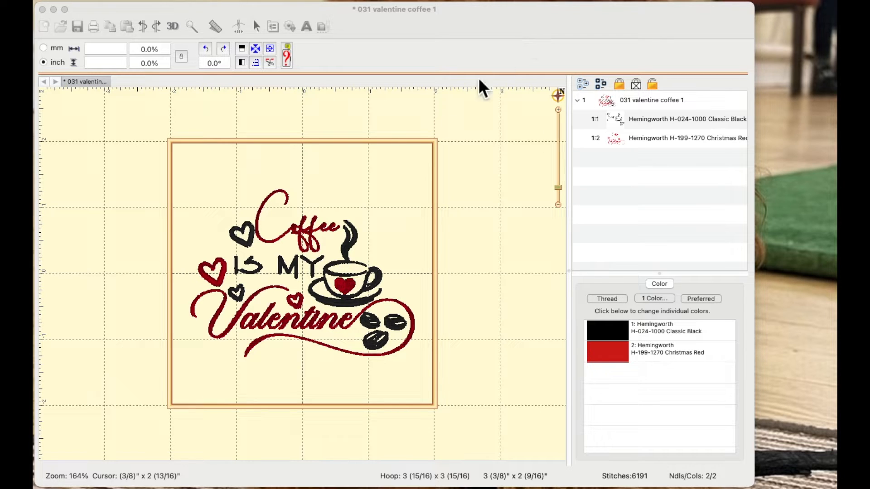
pyautogui.moveTo(362, 322)
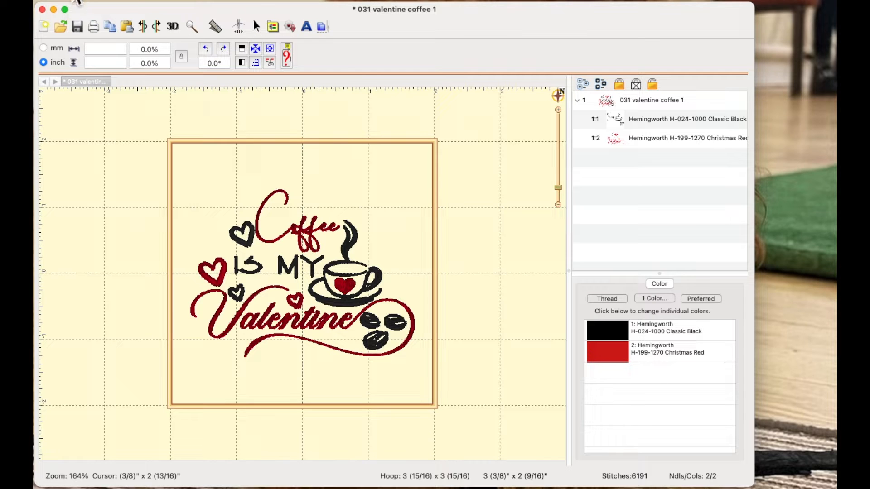
# Step: Start saving the design as a stitch file via File > Save Stitch File As
pyautogui.click(72, 4)
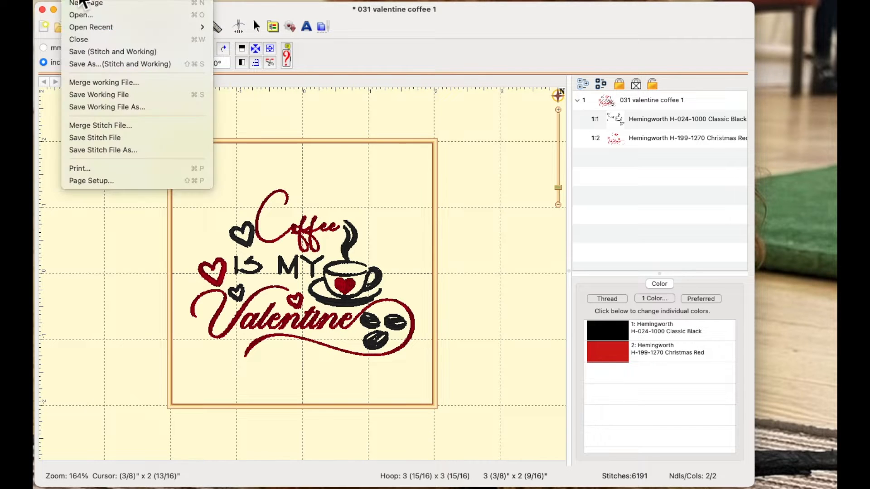
pyautogui.moveTo(102, 149)
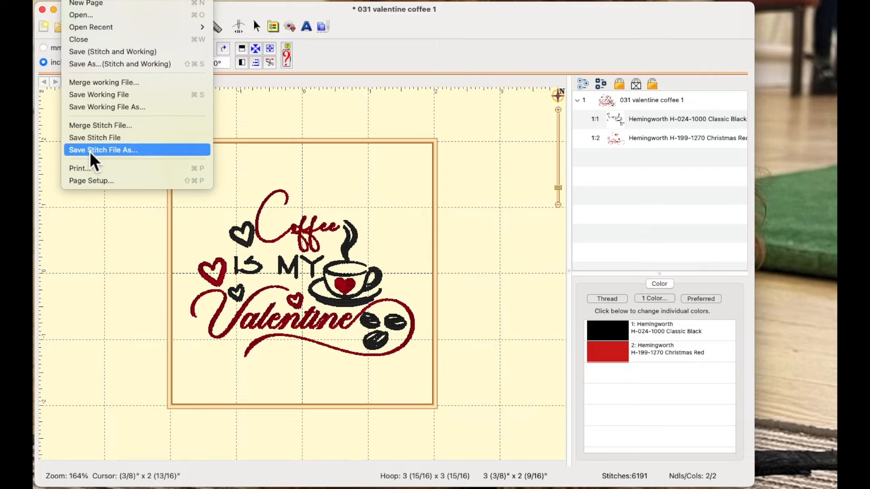
pyautogui.moveTo(130, 161)
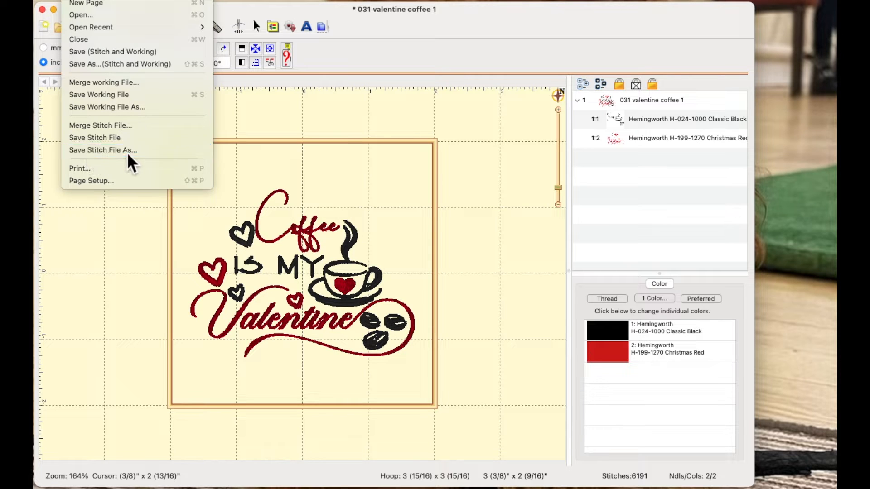
pyautogui.click(103, 149)
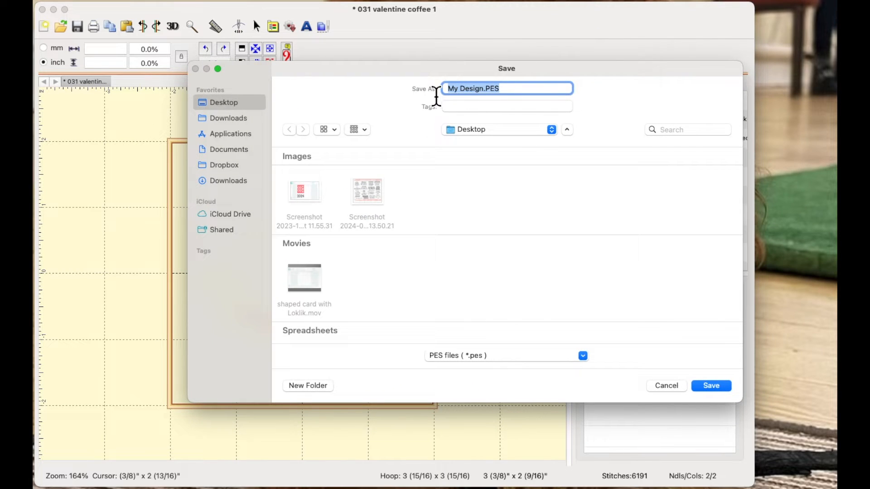
# Step: Save the design to the Desktop as the PES stitch file 'video test'
pyautogui.write('video test')
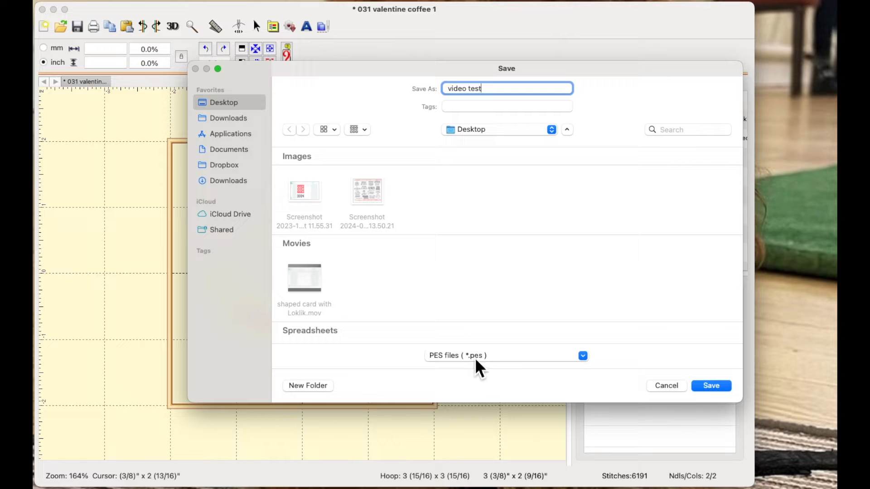
pyautogui.moveTo(544, 369)
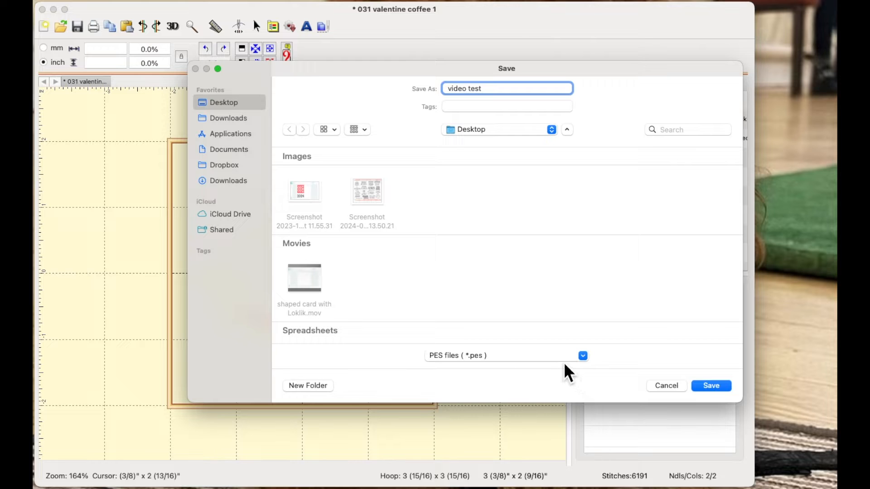
pyautogui.click(711, 386)
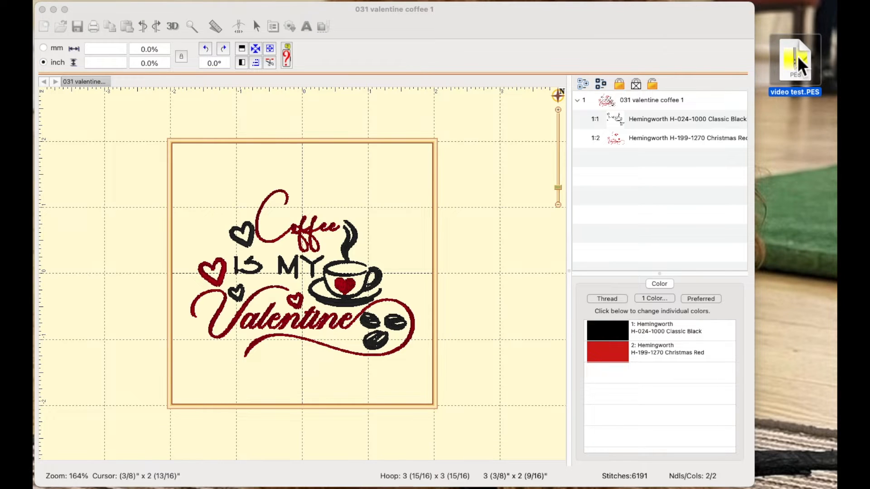
pyautogui.moveTo(785, 108)
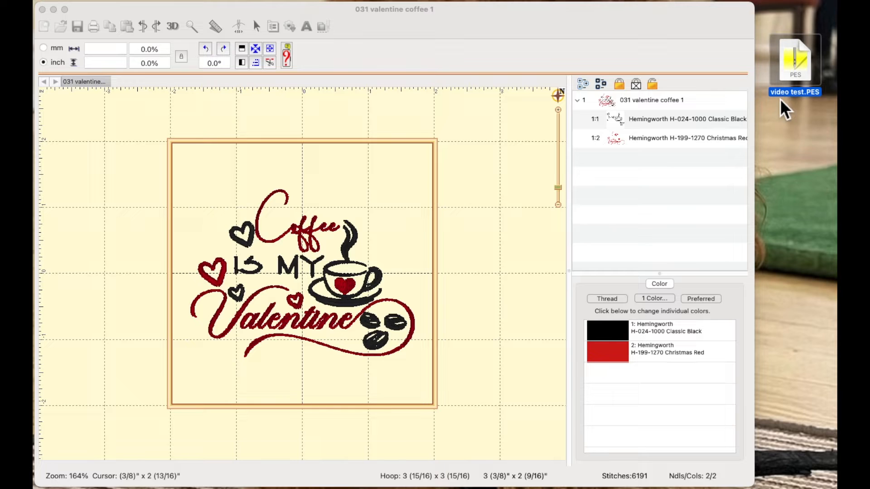
pyautogui.moveTo(815, 121)
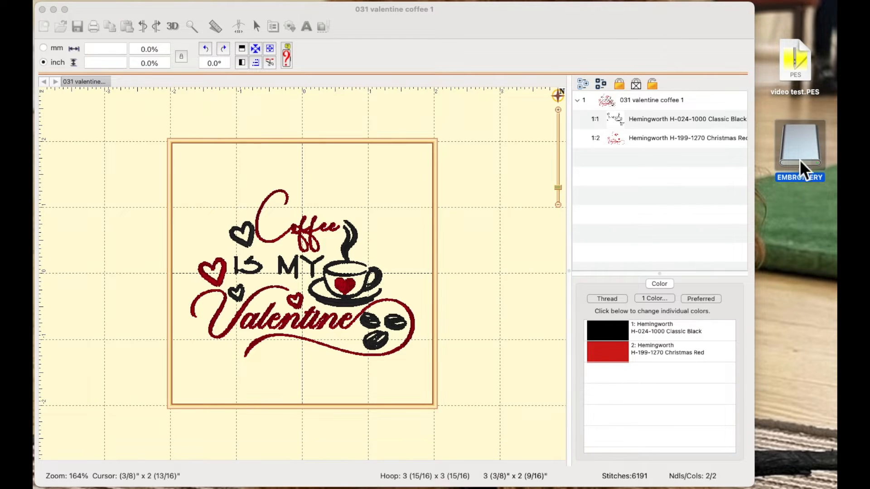
pyautogui.moveTo(802, 150)
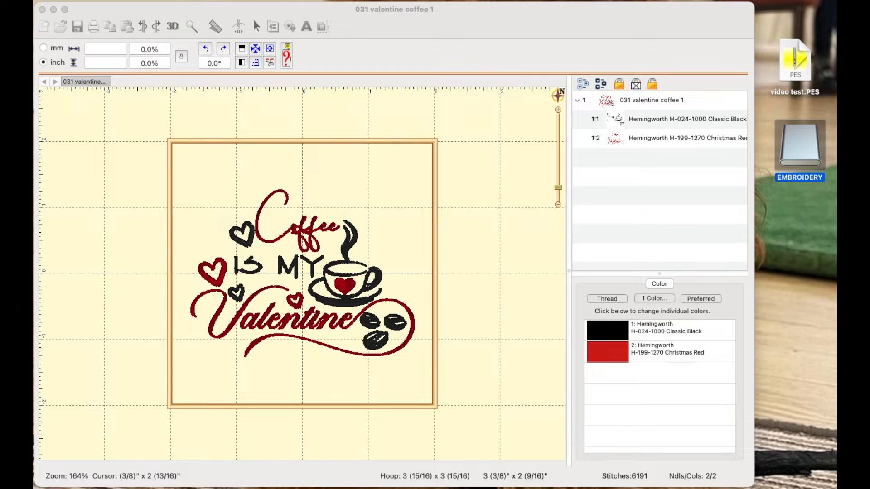
pyautogui.moveTo(83, 123)
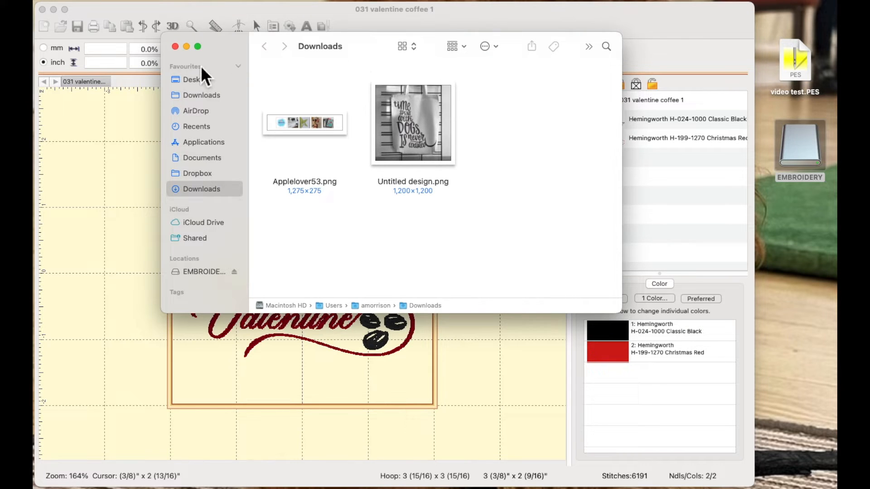
pyautogui.moveTo(209, 288)
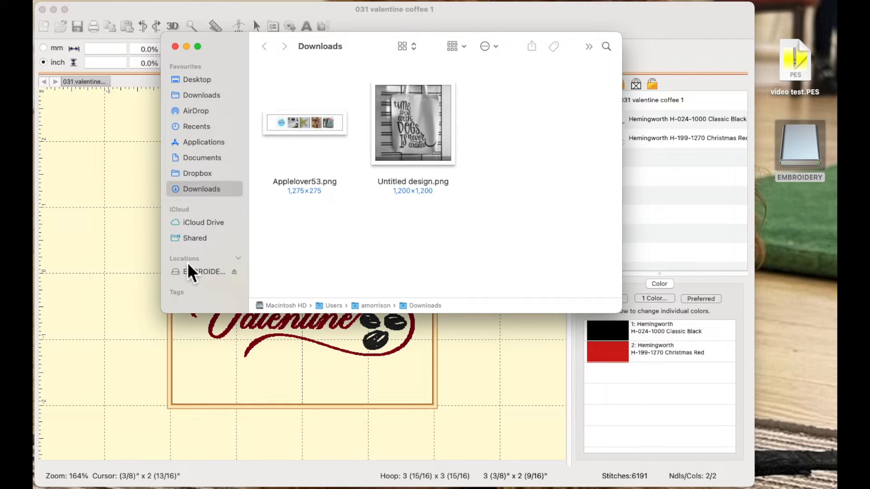
pyautogui.moveTo(221, 283)
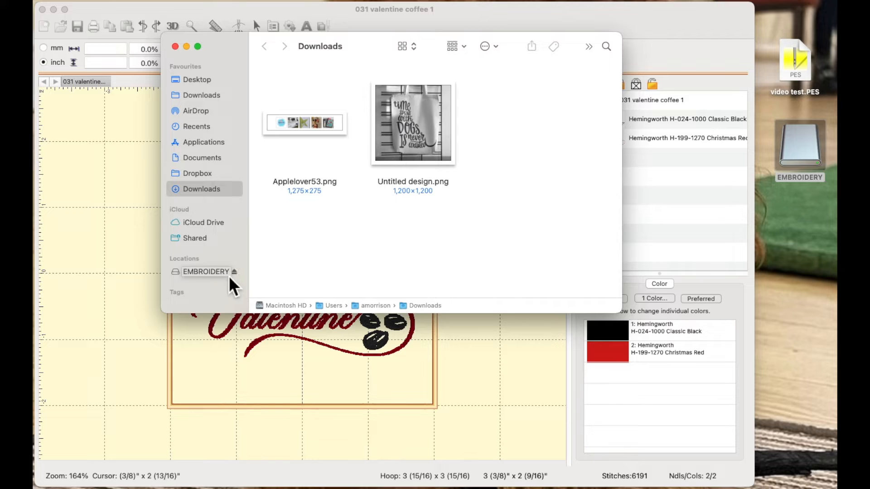
pyautogui.moveTo(743, 183)
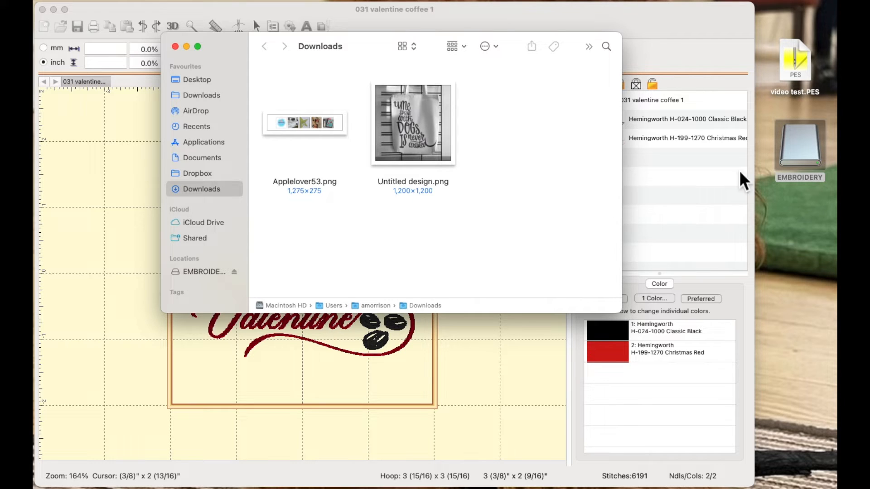
pyautogui.moveTo(813, 189)
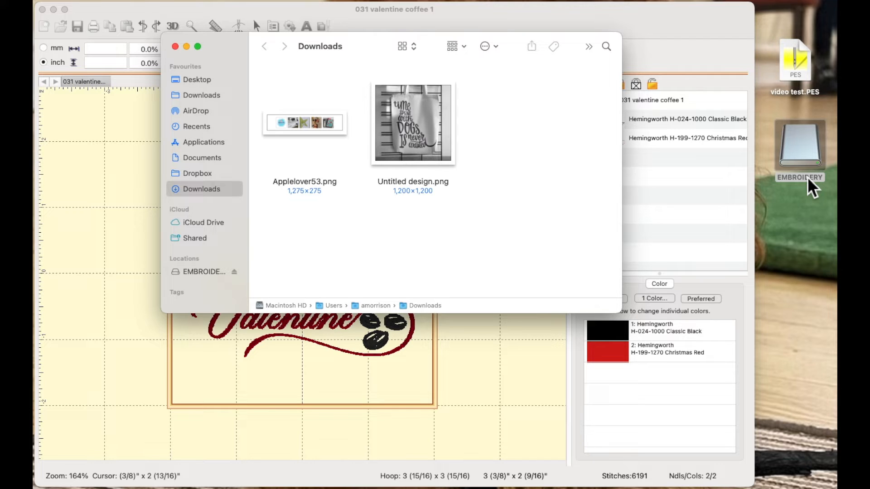
pyautogui.moveTo(209, 284)
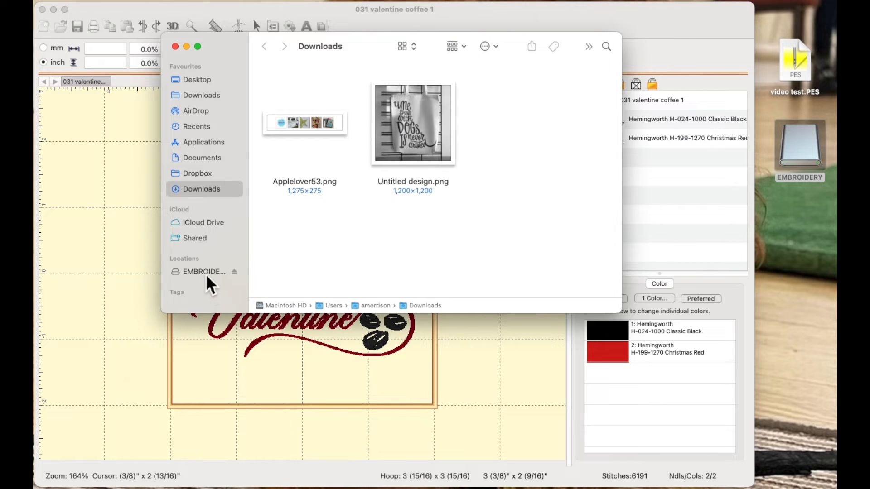
# Step: Bring up a Finder window showing Downloads with the EMBROIDERY drive in the sidebar
pyautogui.click(204, 271)
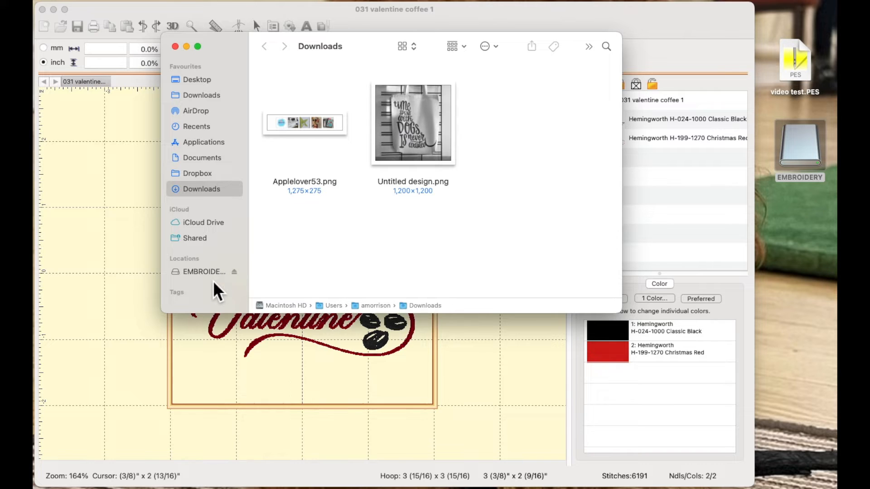
pyautogui.moveTo(239, 300)
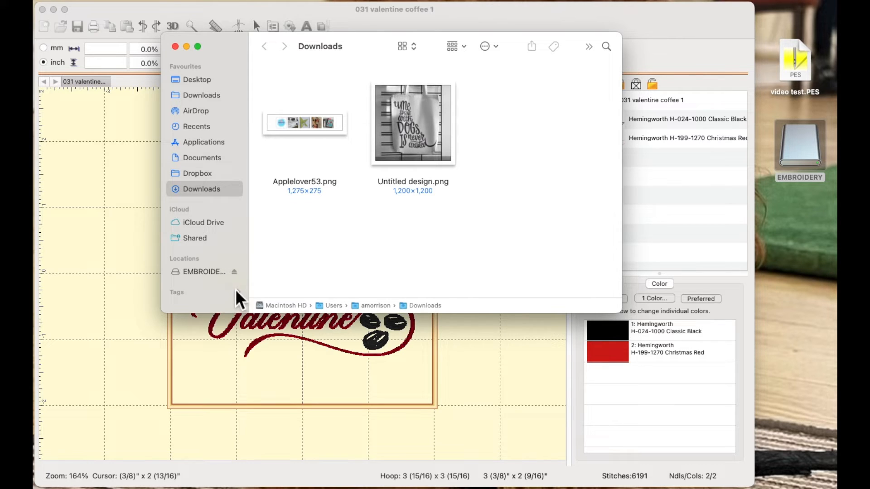
pyautogui.moveTo(556, 192)
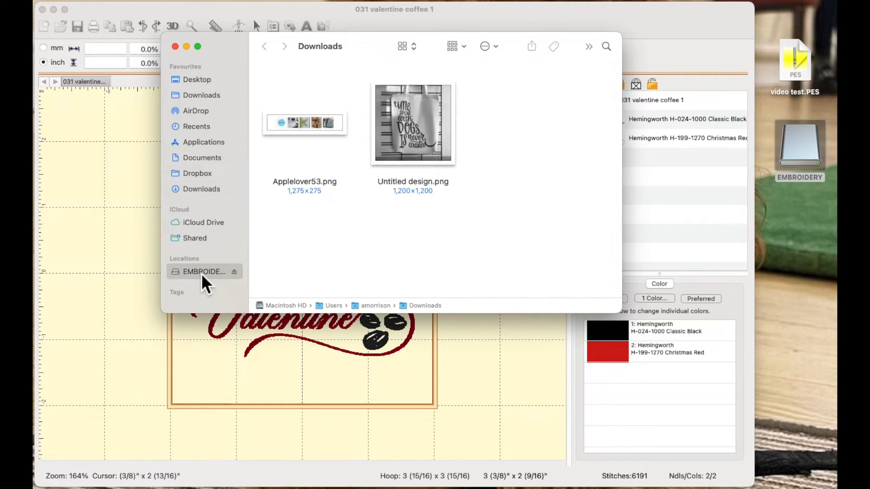
# Step: Copy video test.PES from the Desktop onto the EMBROIDERY drive and show its contents
pyautogui.click(203, 271)
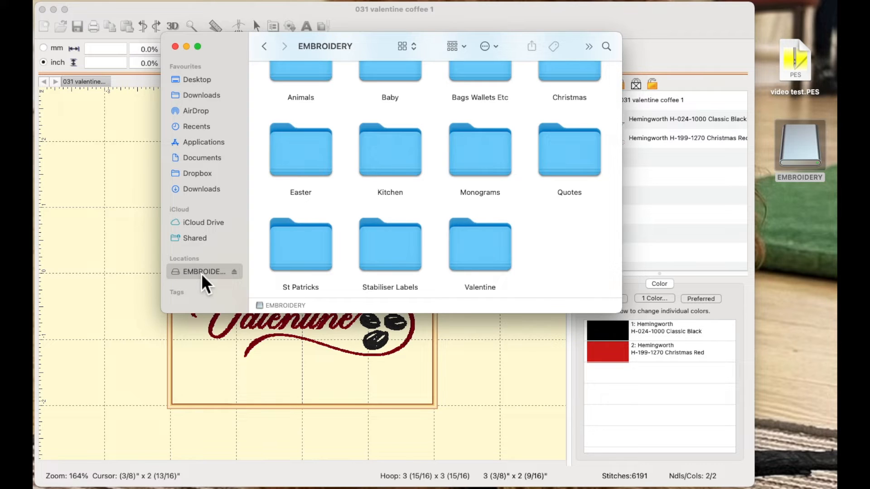
pyautogui.moveTo(436, 261)
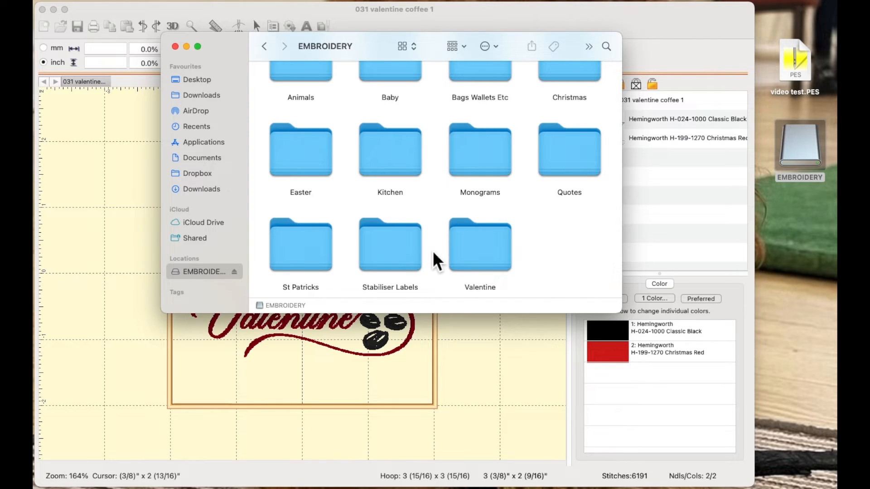
pyautogui.moveTo(473, 123)
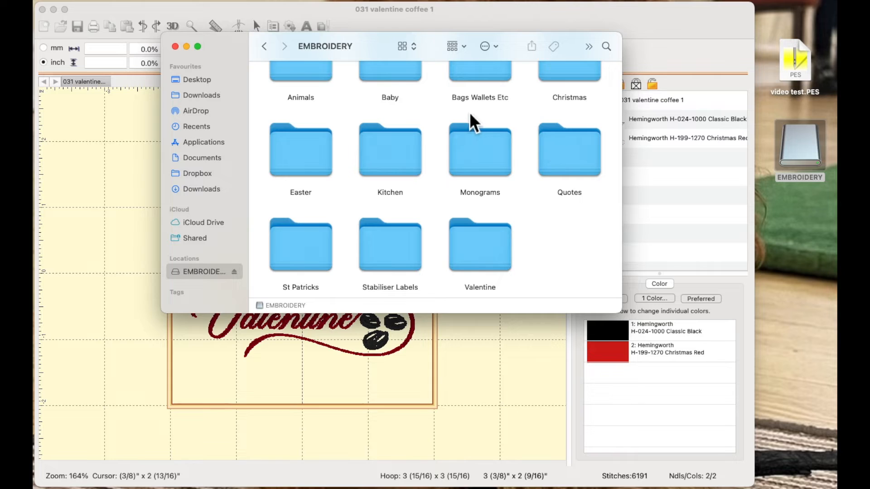
pyautogui.moveTo(479, 200)
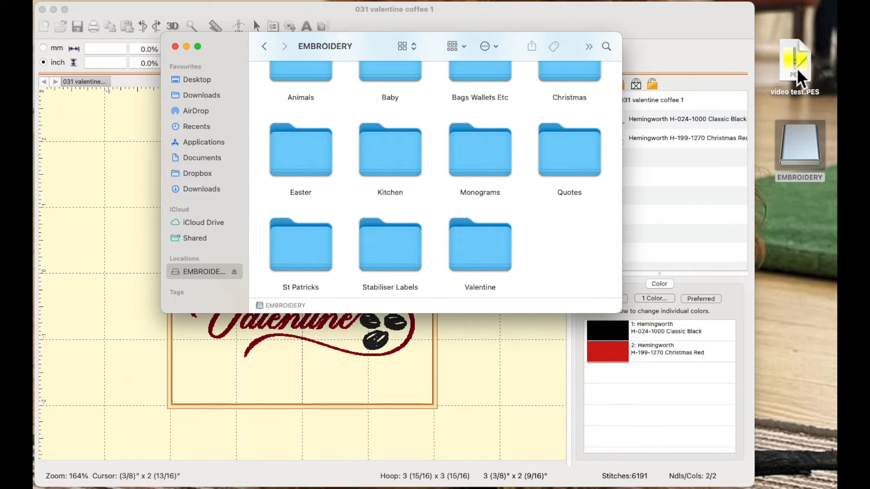
pyautogui.moveTo(478, 192)
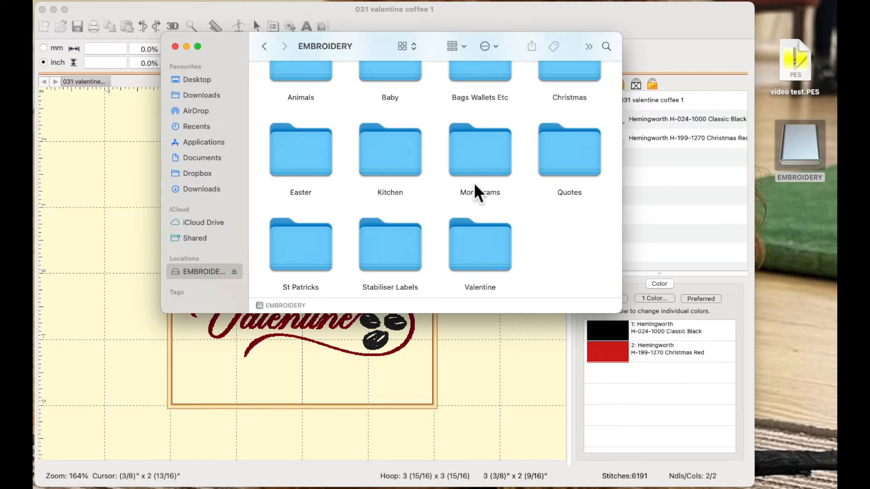
pyautogui.moveTo(647, 172)
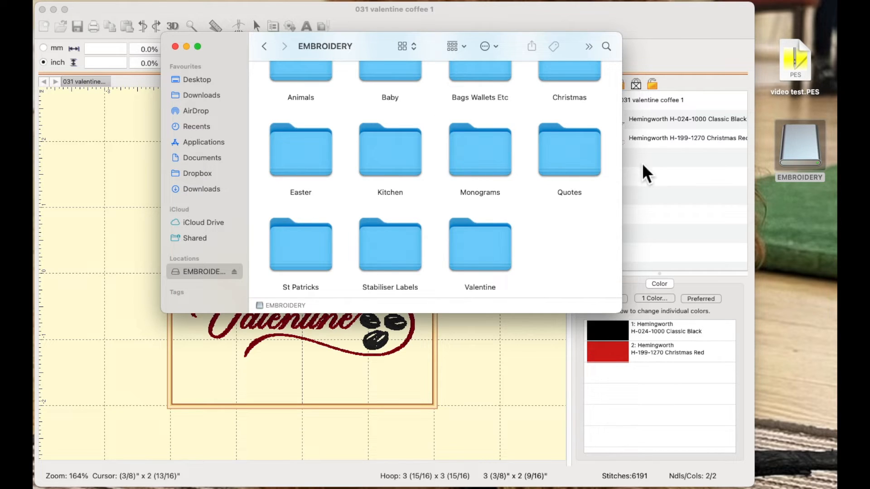
pyautogui.moveTo(479, 277)
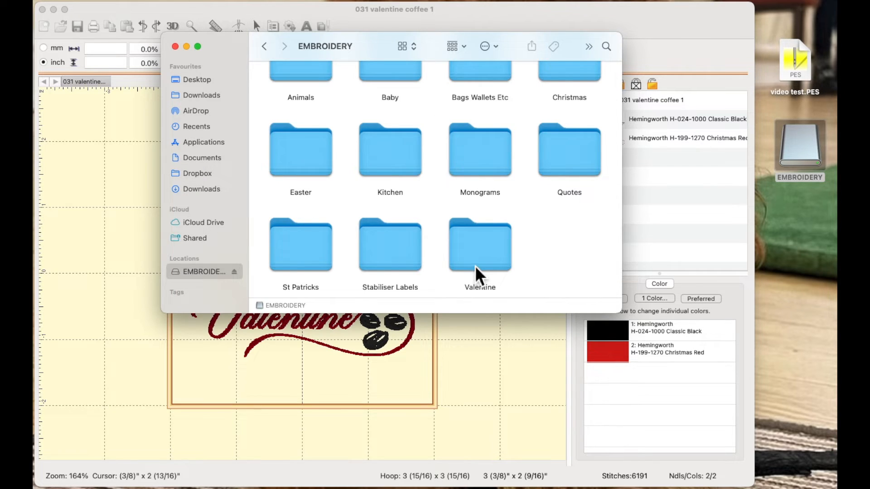
pyautogui.moveTo(511, 271)
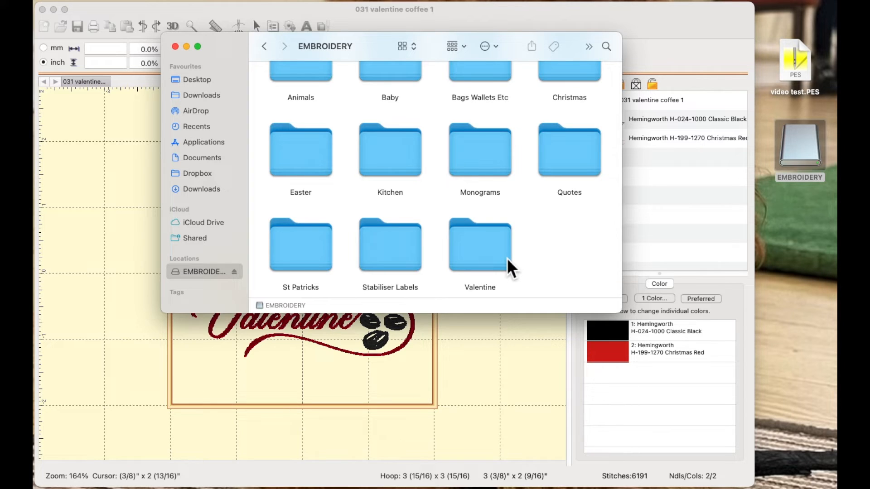
pyautogui.moveTo(519, 259)
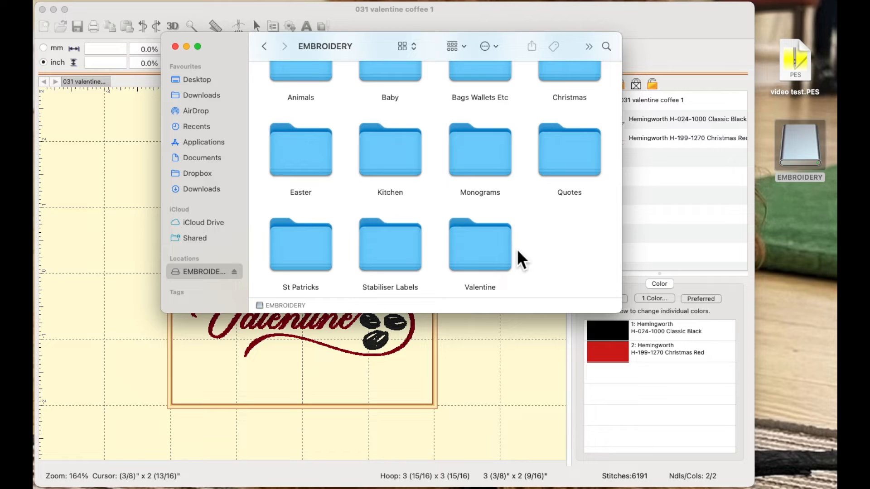
pyautogui.moveTo(805, 70)
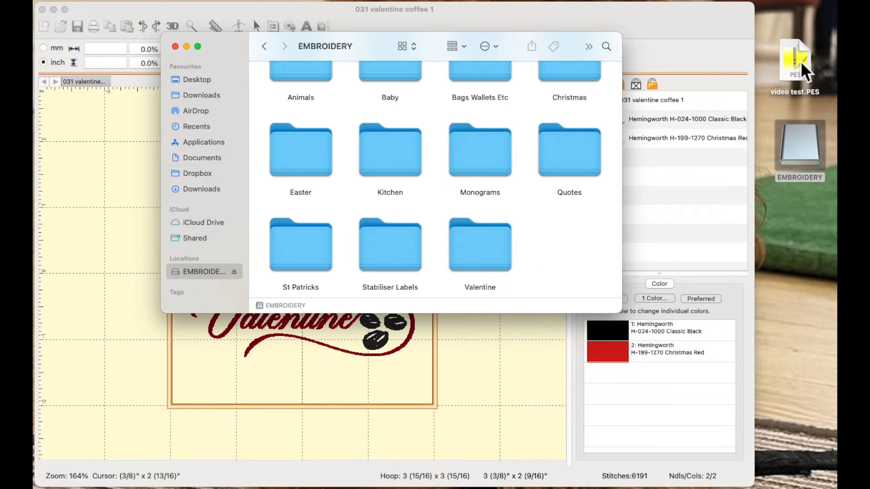
pyautogui.moveTo(795, 60); pyautogui.dragTo(558, 236)
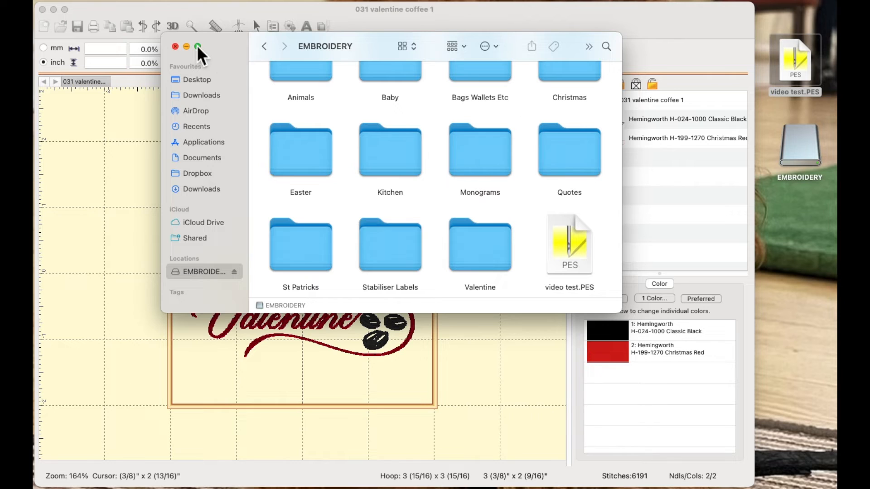
pyautogui.click(175, 46)
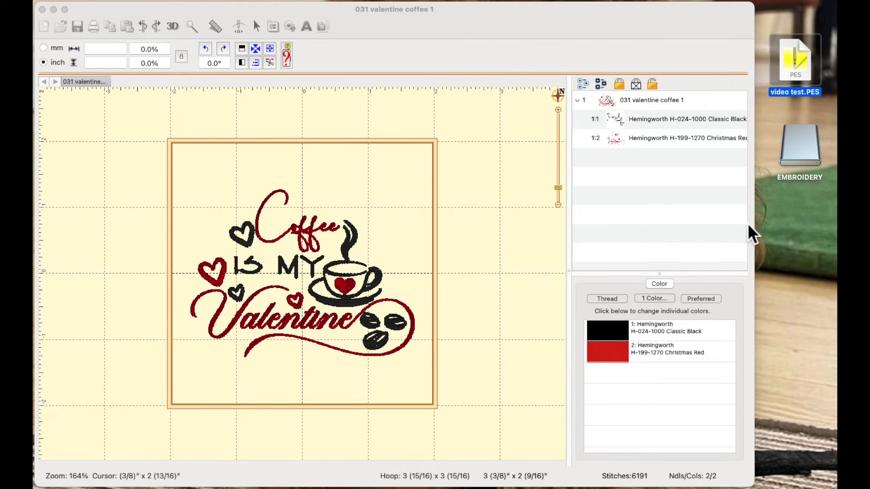
pyautogui.doubleClick(799, 145)
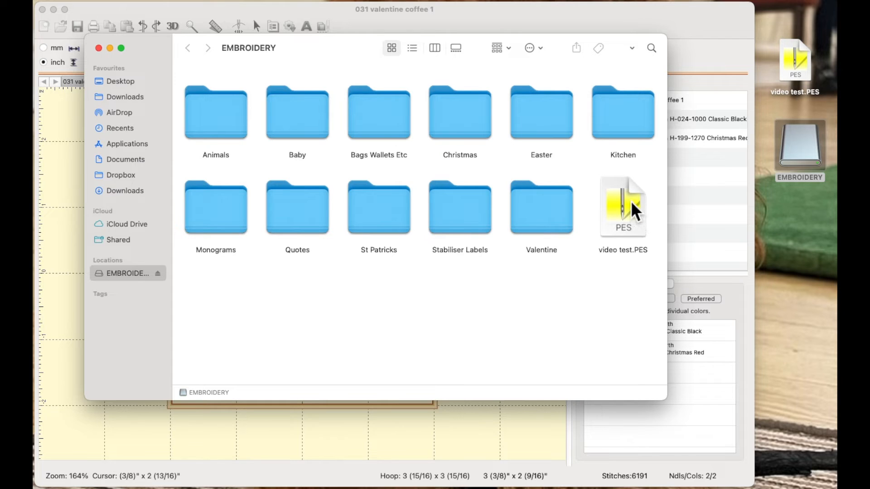
# Step: Remove video test.PES from the EMBROIDERY drive's top level and close its window
pyautogui.rightClick(623, 206)
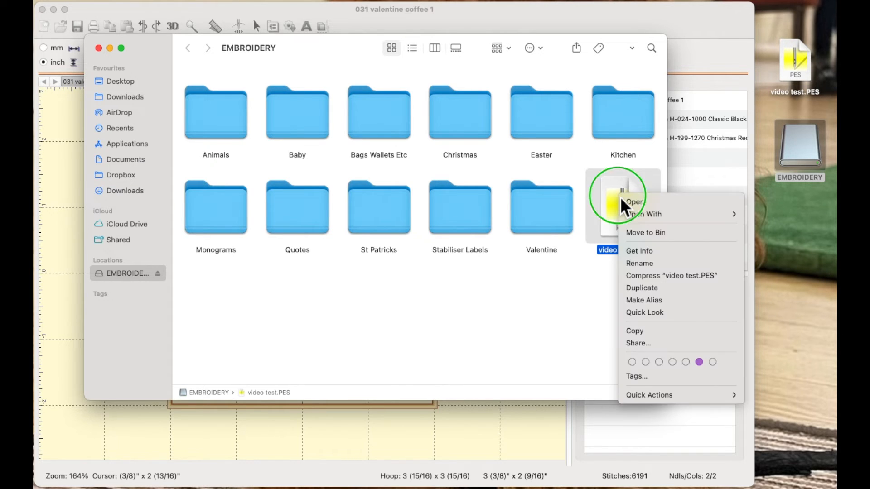
pyautogui.moveTo(658, 233)
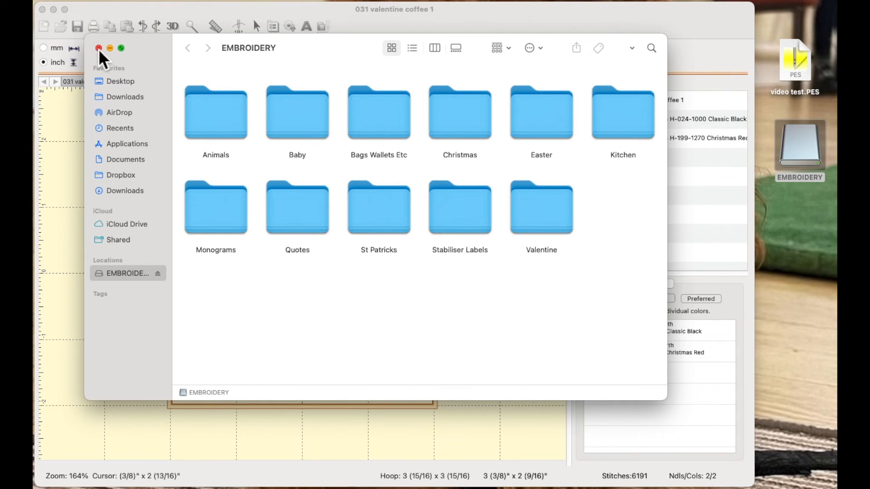
pyautogui.click(99, 48)
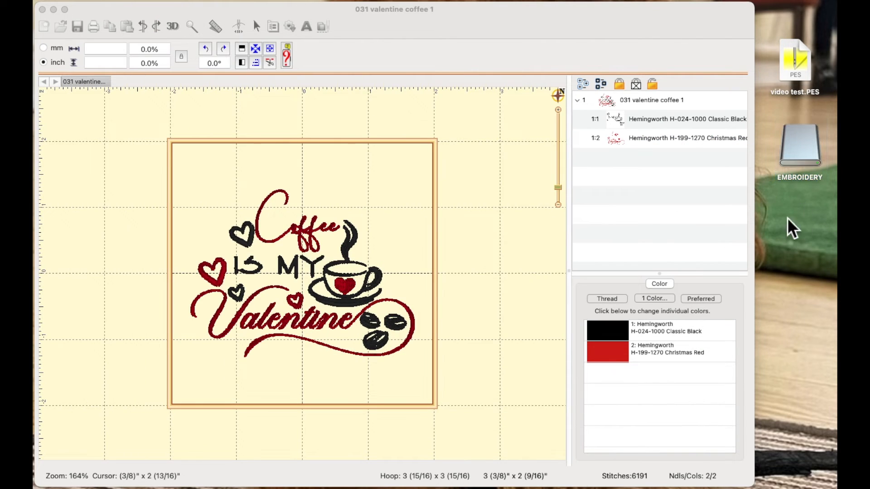
pyautogui.moveTo(810, 183)
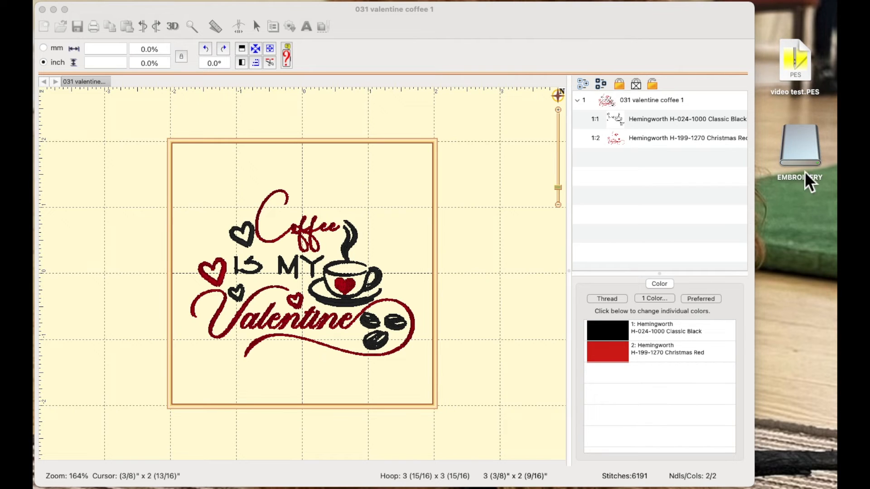
pyautogui.moveTo(805, 196)
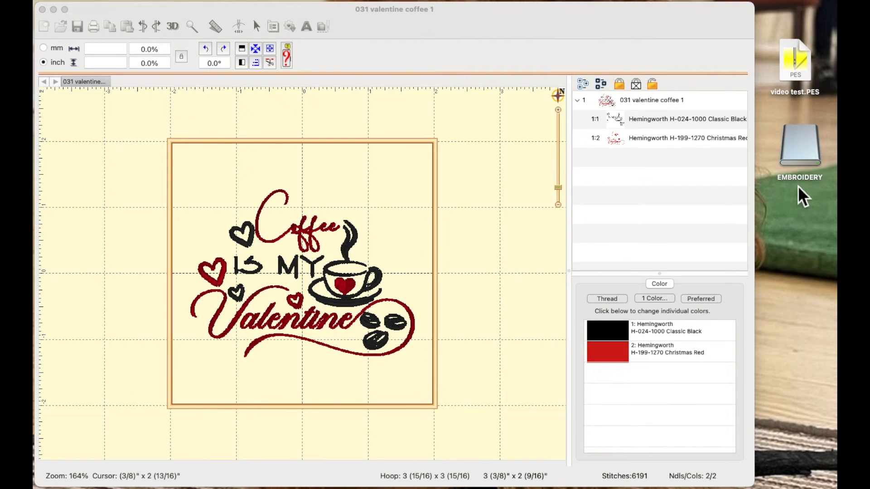
pyautogui.moveTo(813, 222)
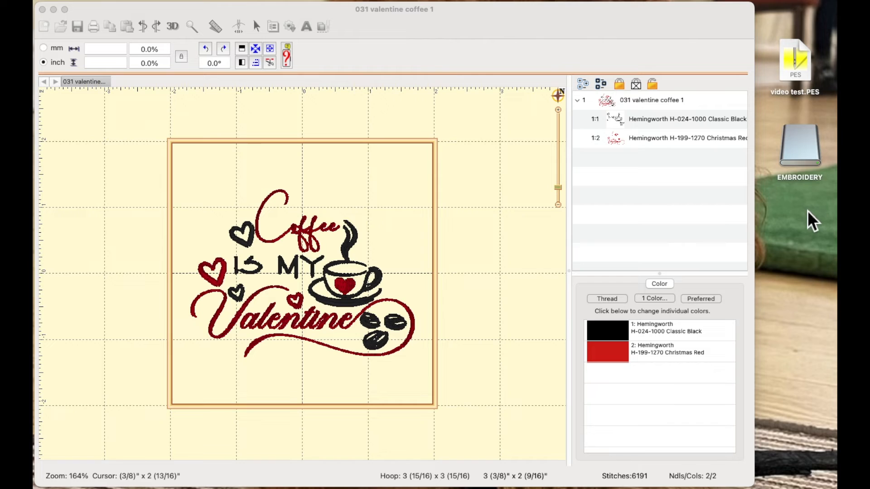
# Step: Attempt dragging video test.PES into the Valentine folder, then clear it from the EMBROIDERY root
pyautogui.click(794, 61)
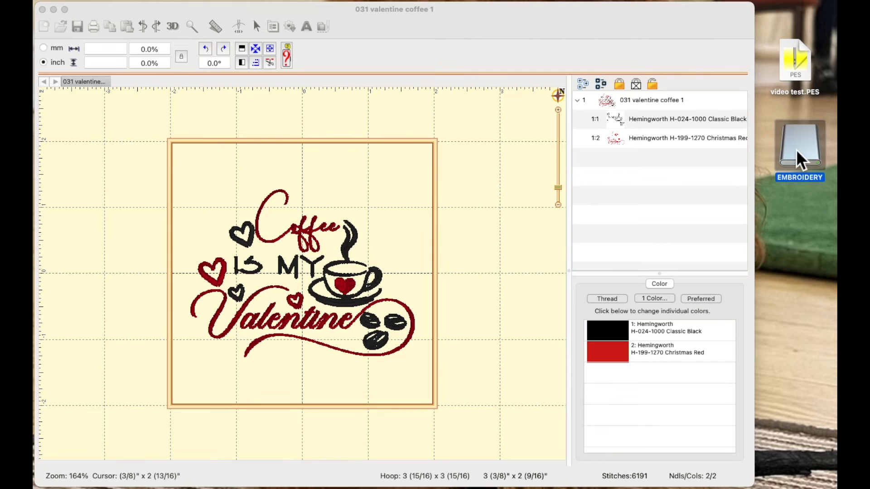
pyautogui.doubleClick(799, 147)
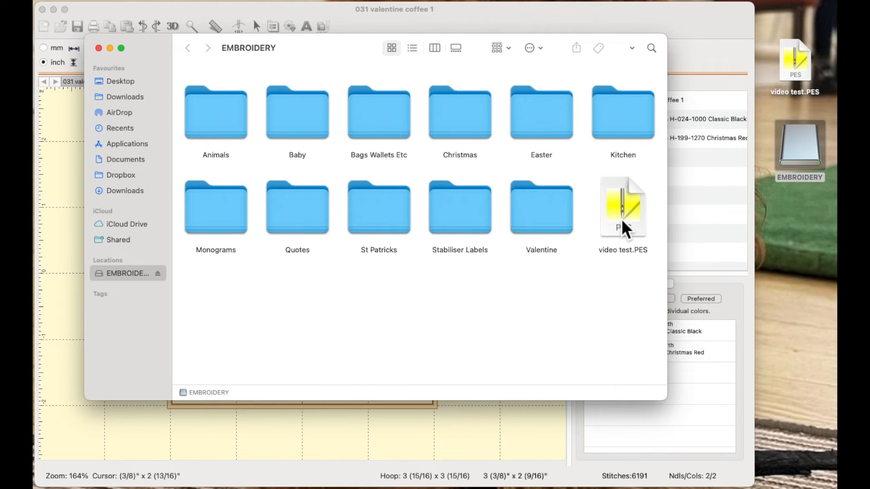
pyautogui.moveTo(610, 227)
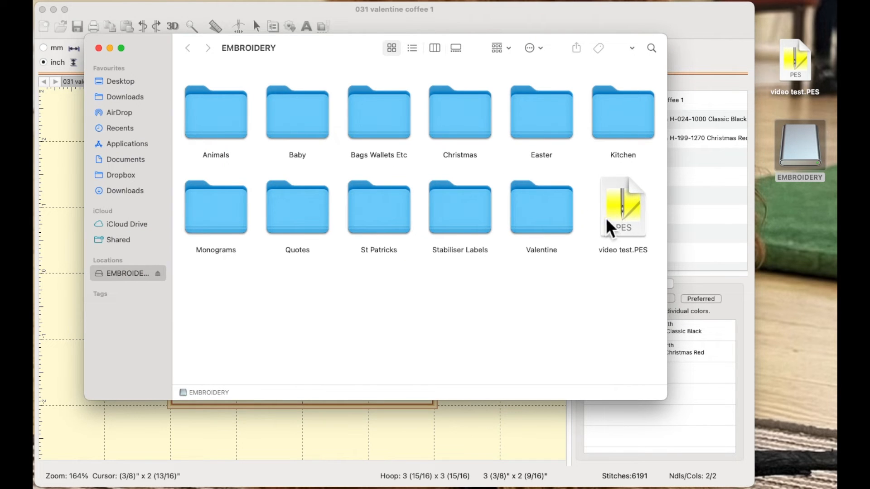
pyautogui.moveTo(538, 217)
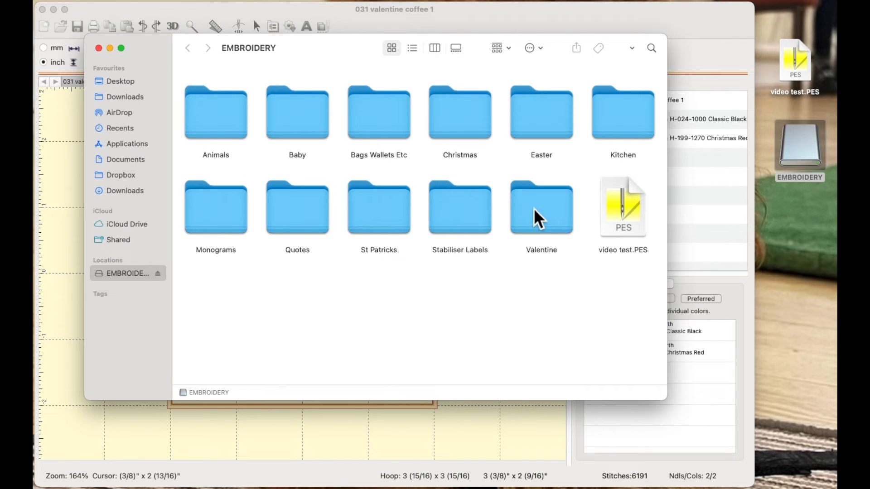
pyautogui.moveTo(557, 227)
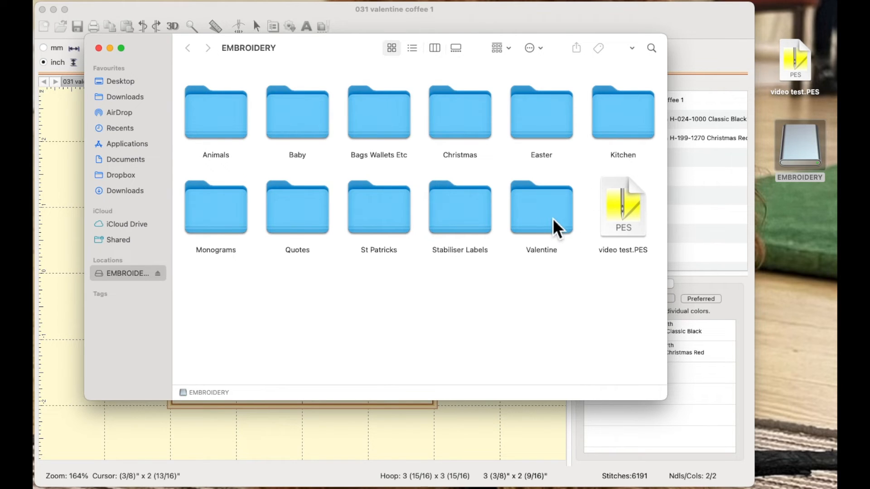
pyautogui.doubleClick(542, 208)
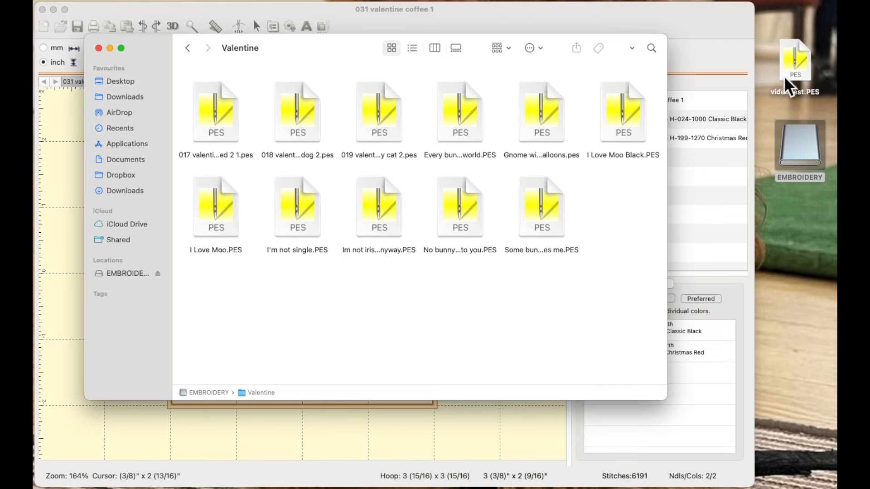
pyautogui.moveTo(795, 60); pyautogui.dragTo(596, 250)
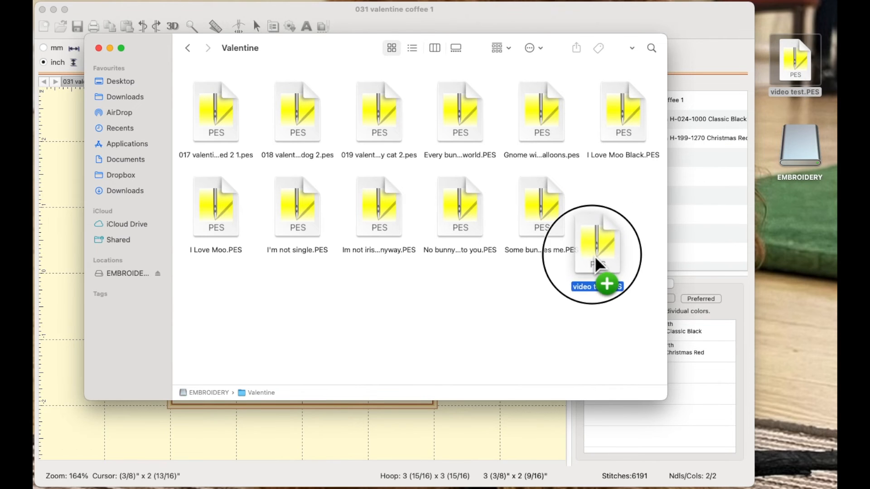
pyautogui.moveTo(596, 253); pyautogui.dragTo(794, 227)
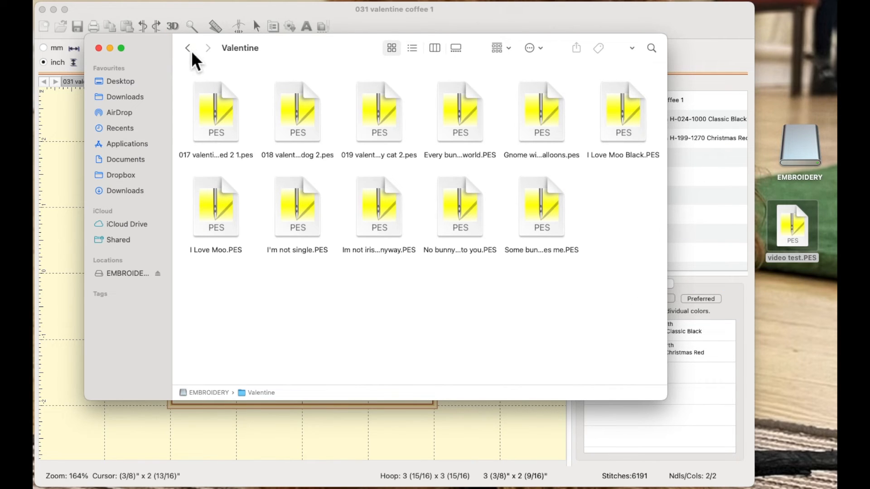
pyautogui.click(187, 48)
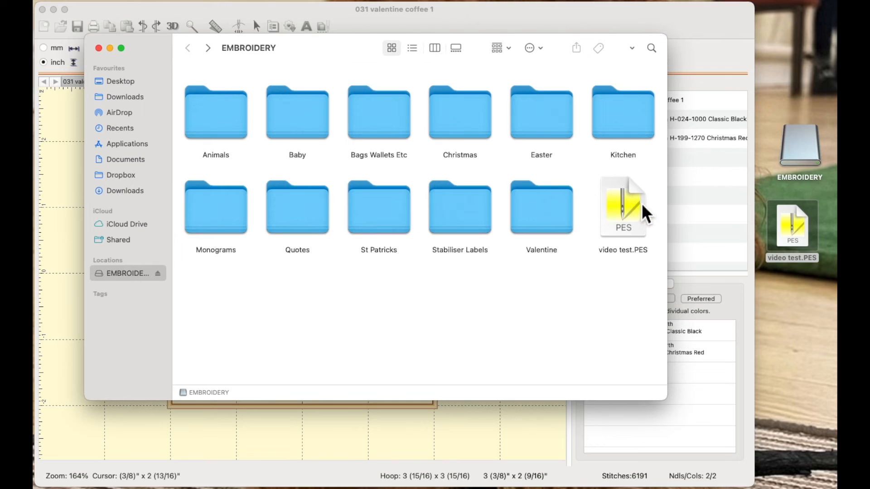
pyautogui.click(623, 207)
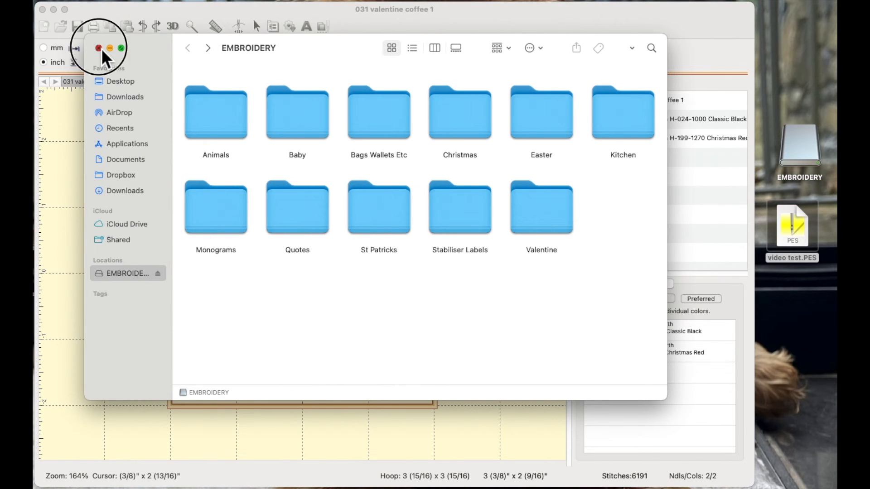
pyautogui.click(98, 48)
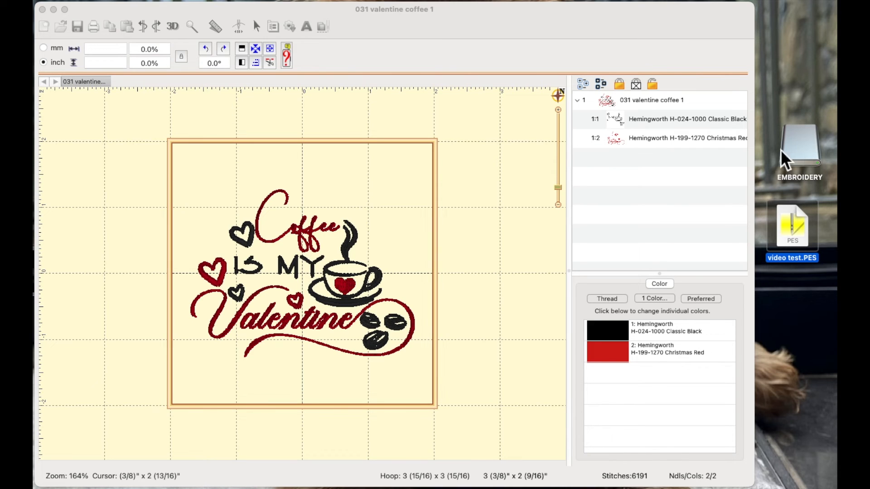
pyautogui.moveTo(802, 158)
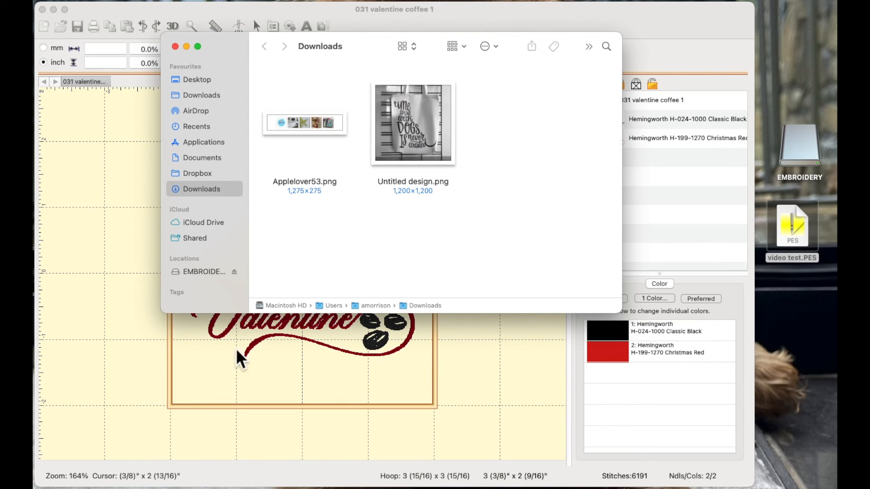
pyautogui.click(204, 271)
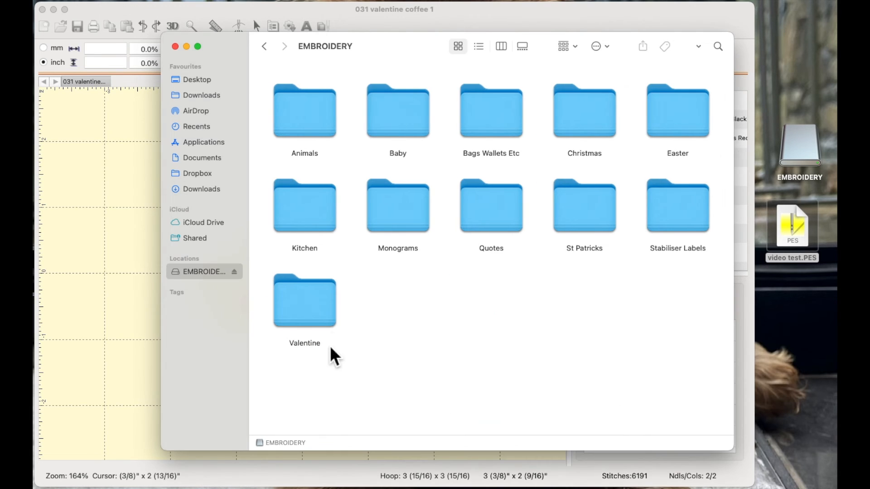
pyautogui.moveTo(500, 410)
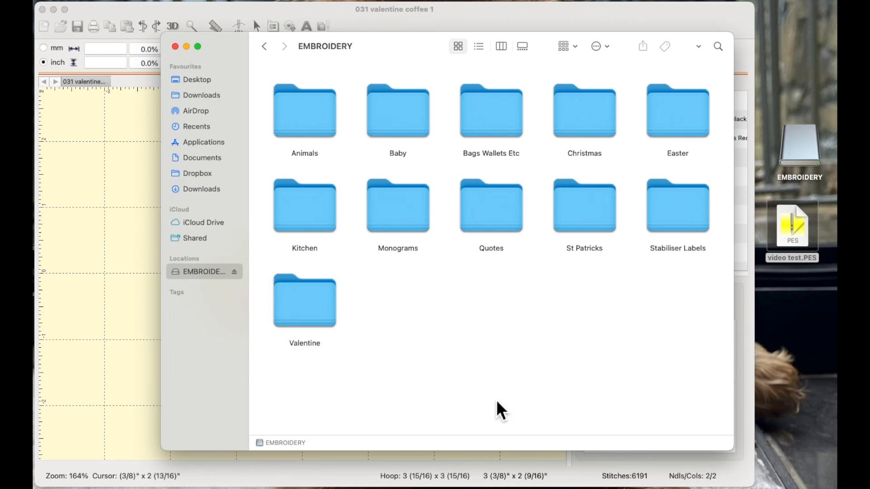
pyautogui.moveTo(365, 179)
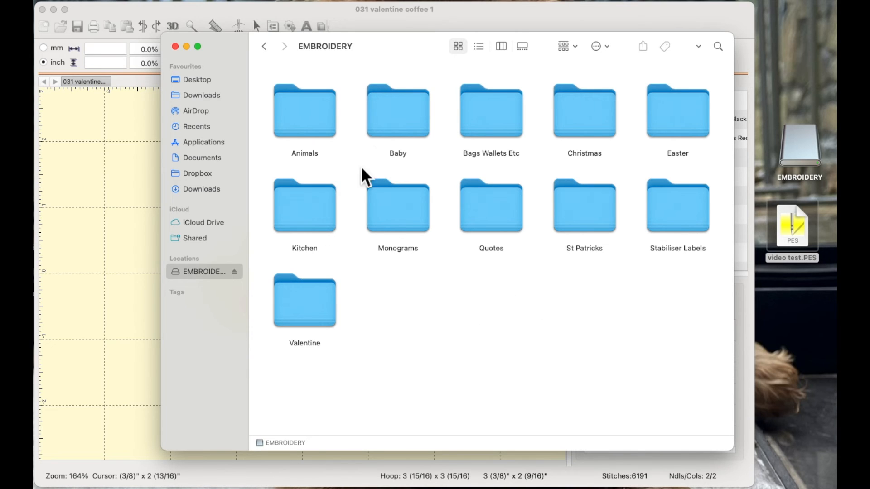
pyautogui.moveTo(372, 256)
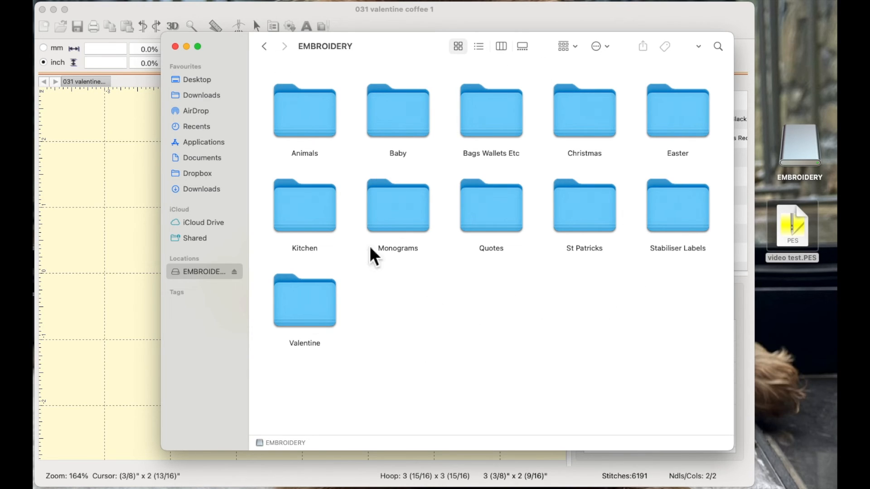
pyautogui.moveTo(607, 222)
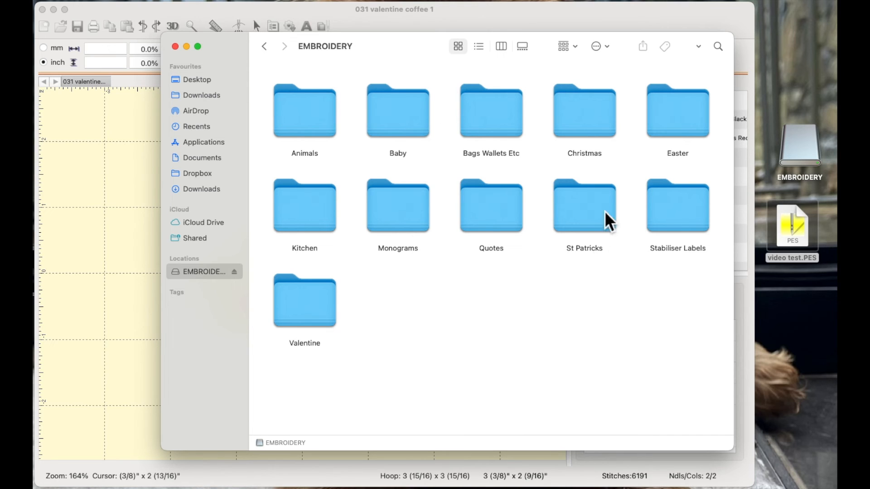
pyautogui.moveTo(493, 323)
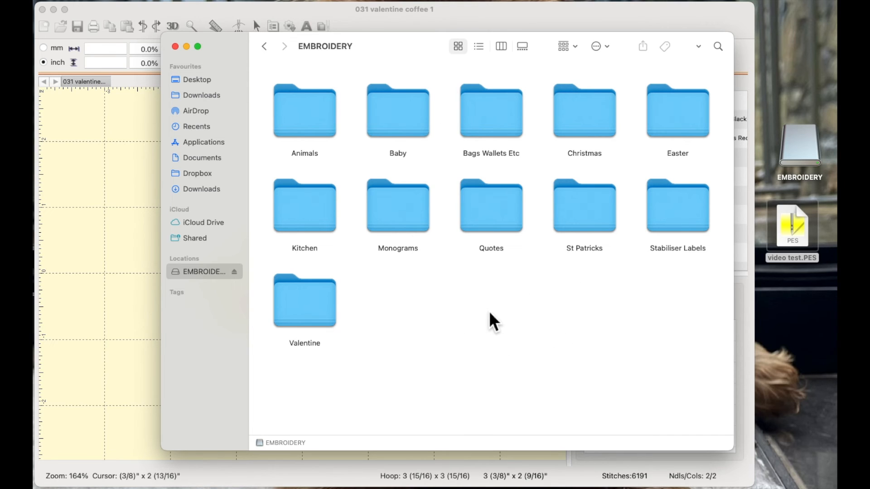
# Step: Create a new folder named Test on the EMBROIDERY drive
pyautogui.rightClick(494, 321)
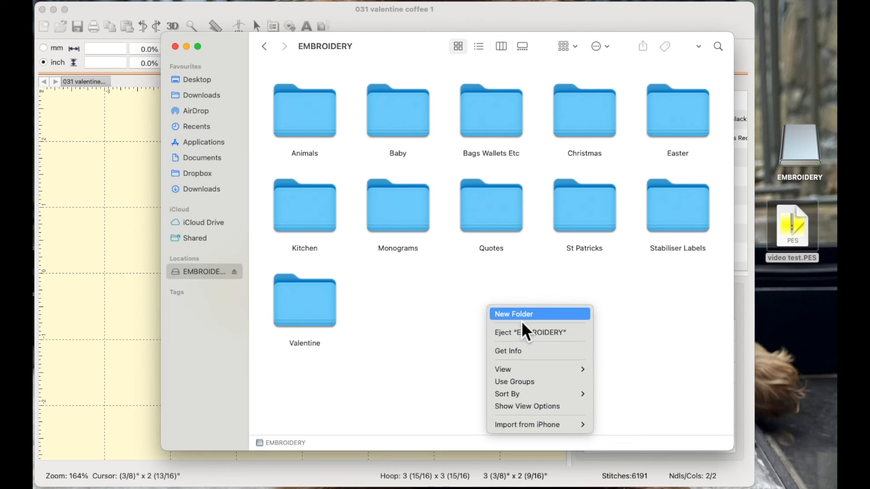
pyautogui.click(513, 314)
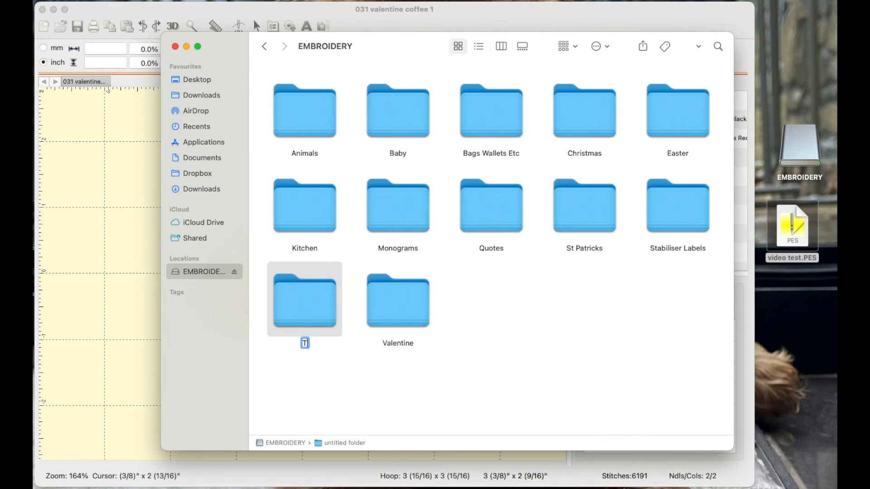
pyautogui.write('Test')
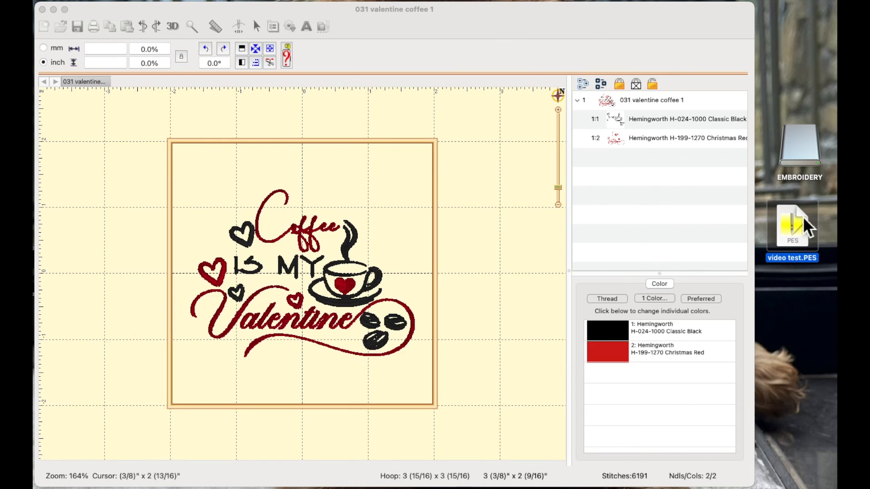
# Step: Move video test.PES into the Test folder on the EMBROIDERY drive and show it there
pyautogui.doubleClick(799, 142)
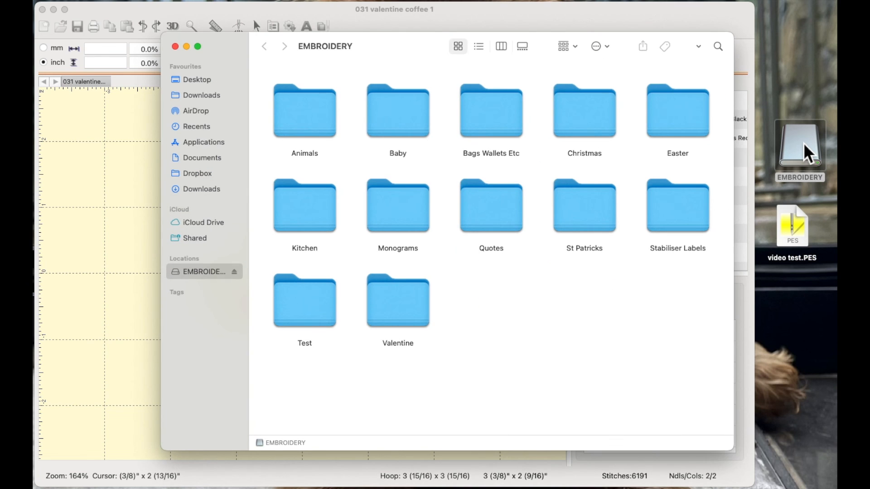
pyautogui.moveTo(305, 310)
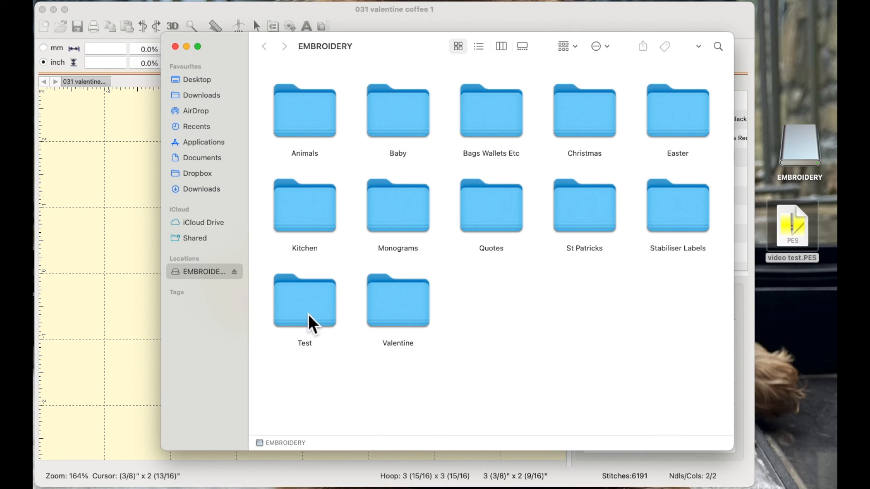
pyautogui.moveTo(327, 319)
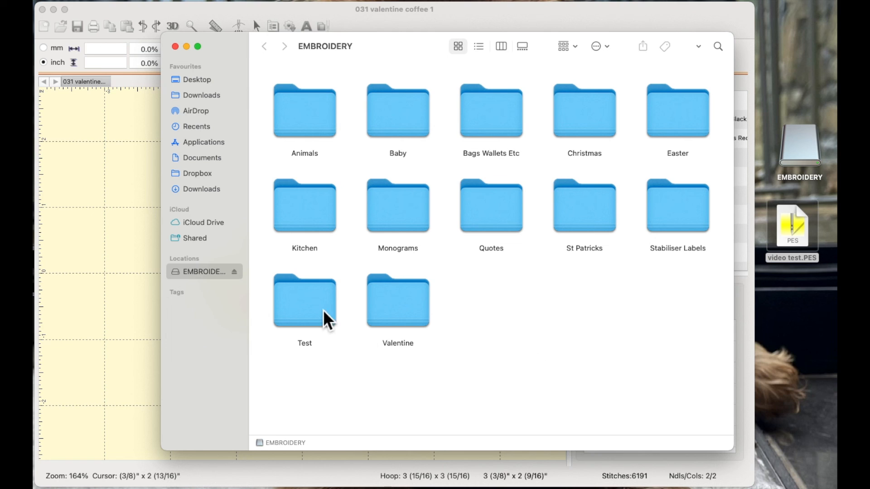
pyautogui.doubleClick(304, 300)
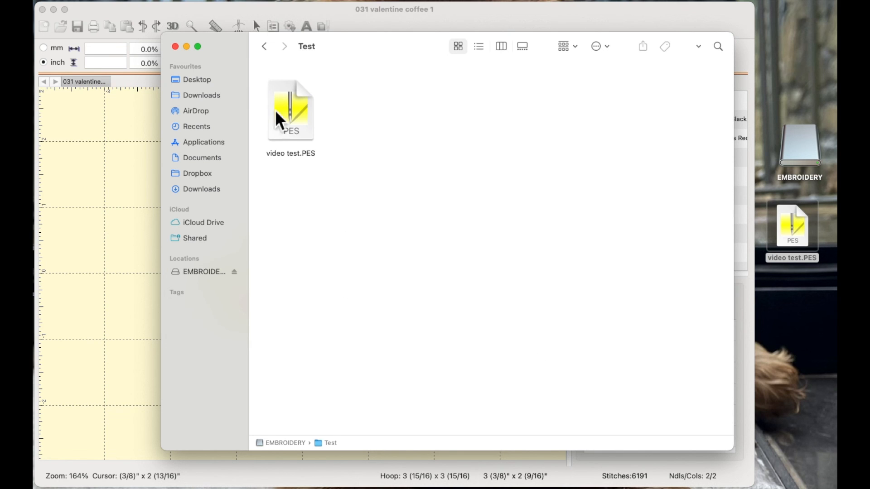